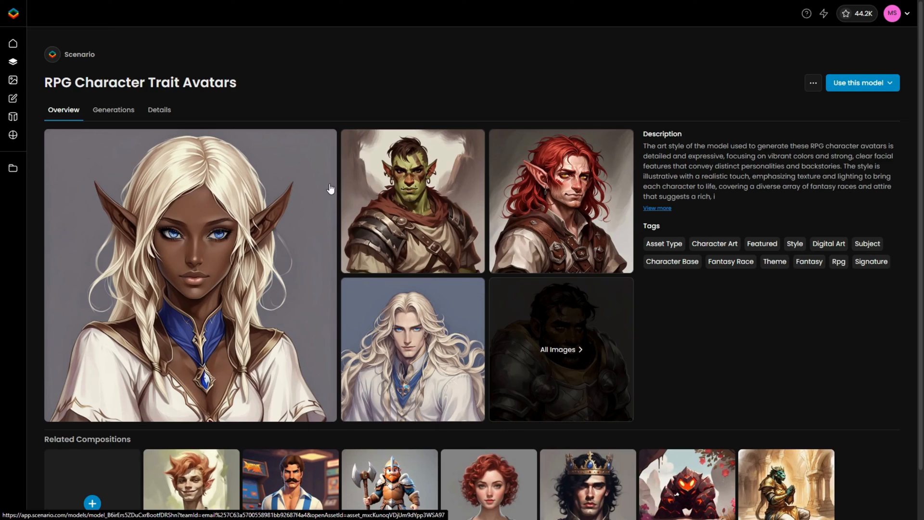
- Start a Live (Beta) canvas from the RPG Character Trait Avatars model page
{"action": "left_click", "coordinate": [860, 83]}
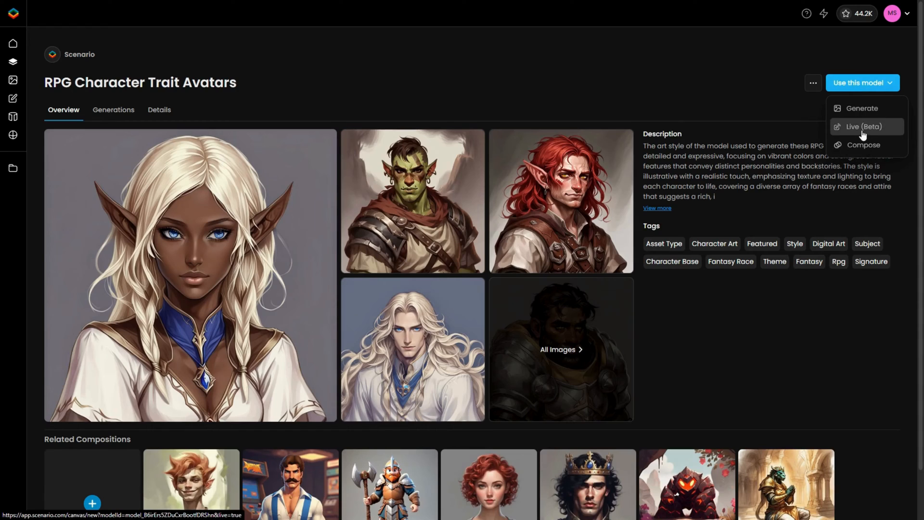
{"action": "left_click", "coordinate": [865, 126]}
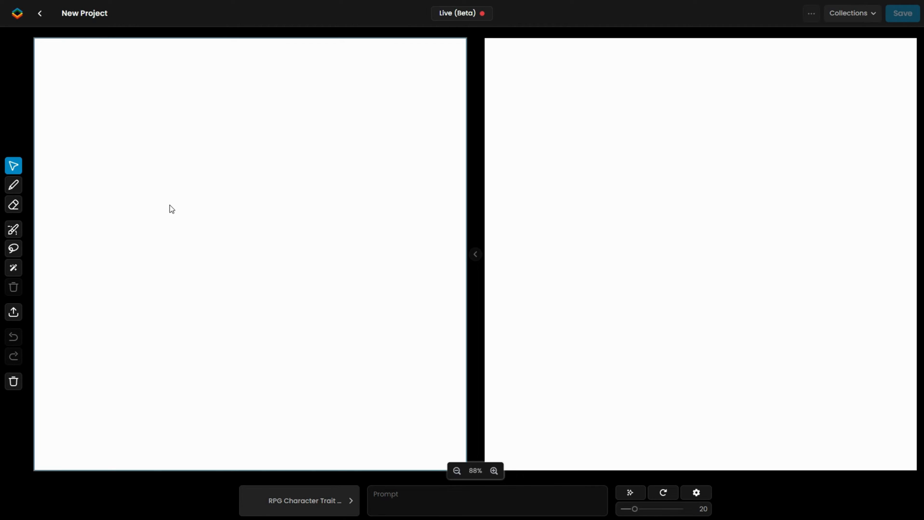
- Paint a blue outfit with skin-toned neck and arms using the freehand brush
{"action": "left_click", "coordinate": [13, 185]}
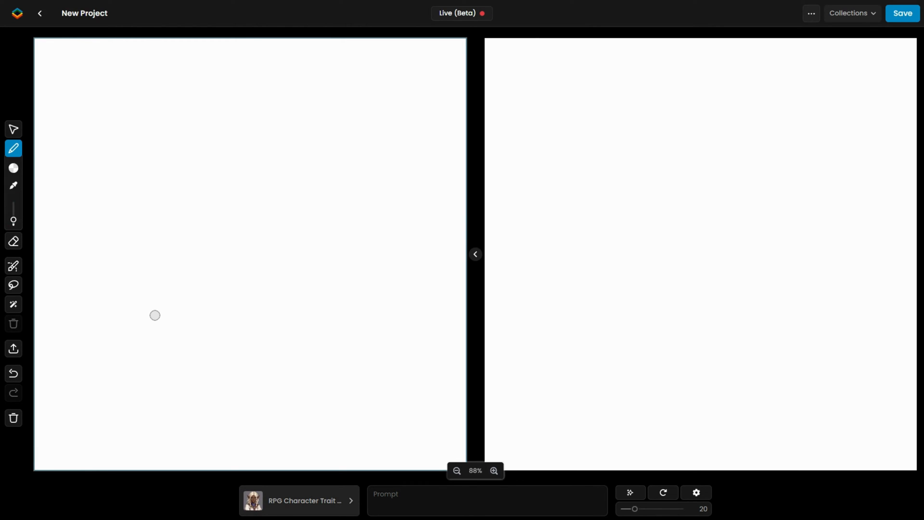
{"action": "left_click", "coordinate": [12, 167]}
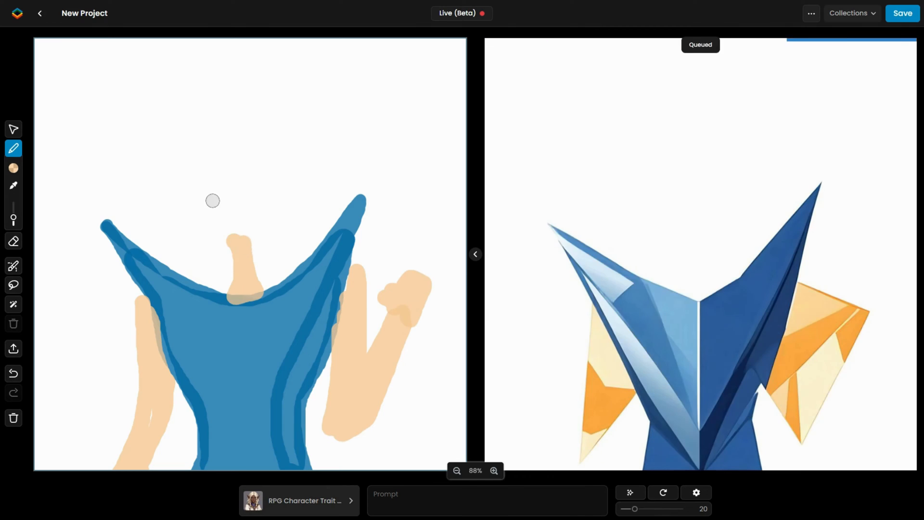
- Paint icy hair and staff, then apply Prompt Spark's graceful female ice mage suggestion
{"action": "left_click", "coordinate": [13, 167]}
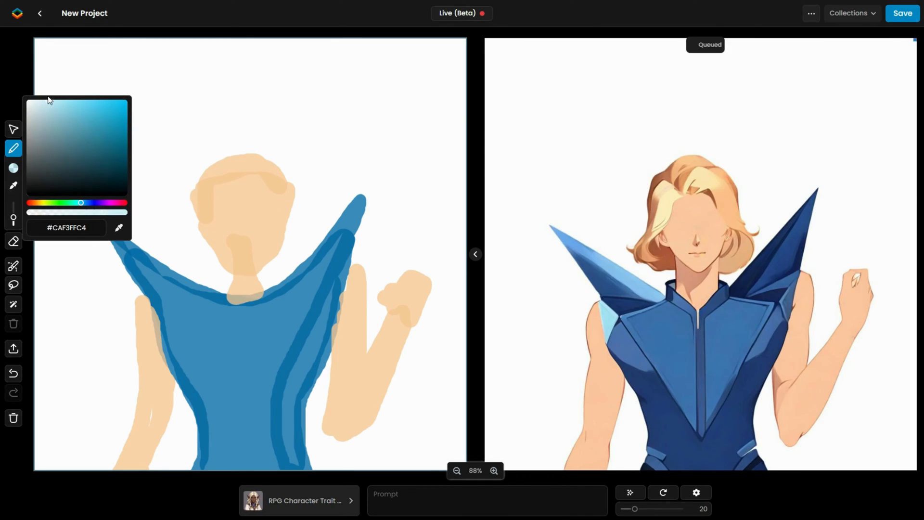
{"action": "type", "text": "d"}
{"action": "left_click", "coordinate": [488, 501]}
{"action": "type", "text": "a beautiful ice mage girl"}
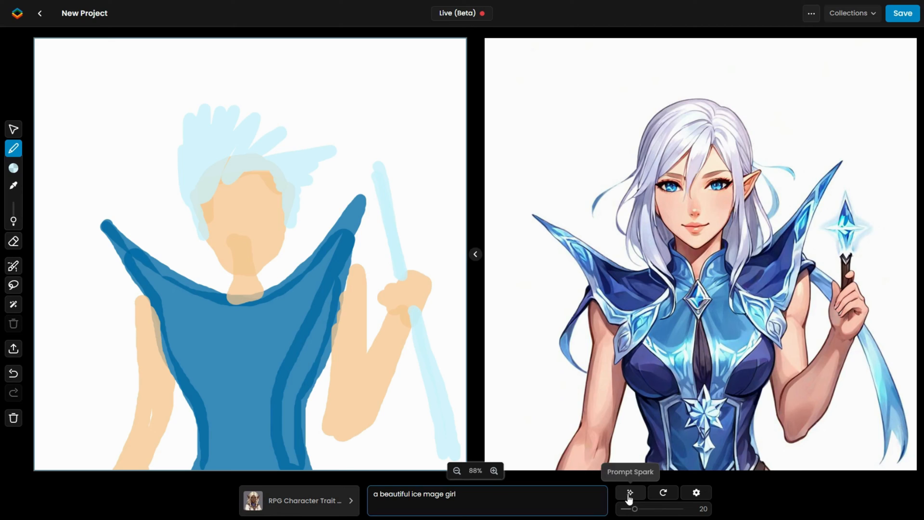
{"action": "left_click", "coordinate": [628, 493]}
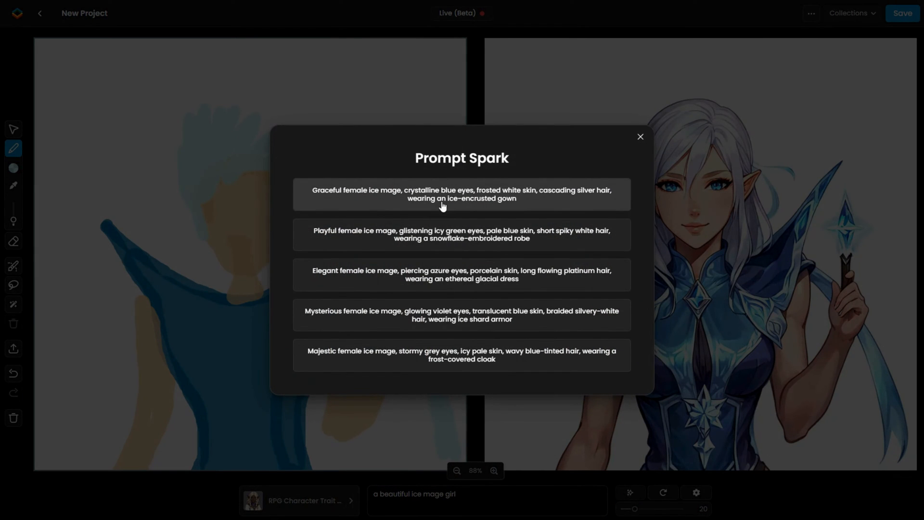
{"action": "left_click", "coordinate": [461, 194]}
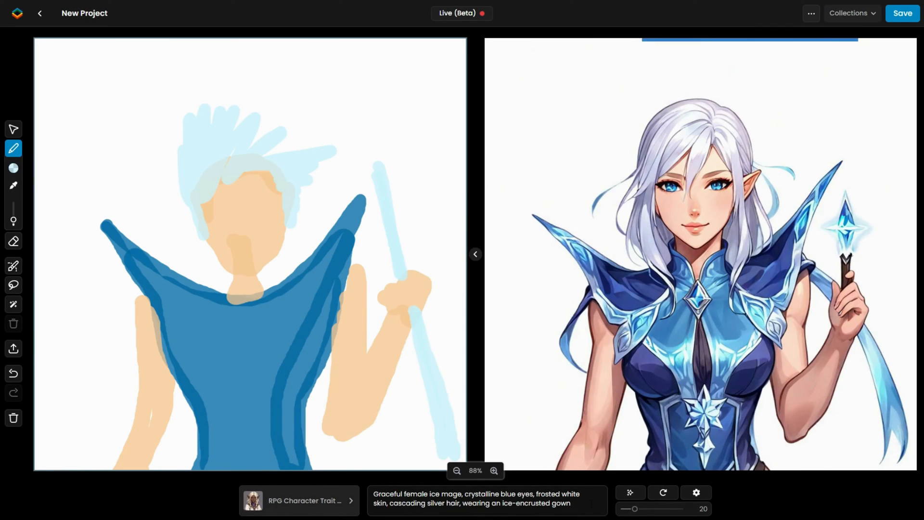
- Repaint the staff in a deeper blue with a crystal head for the ice mage
{"action": "left_click", "coordinate": [13, 169]}
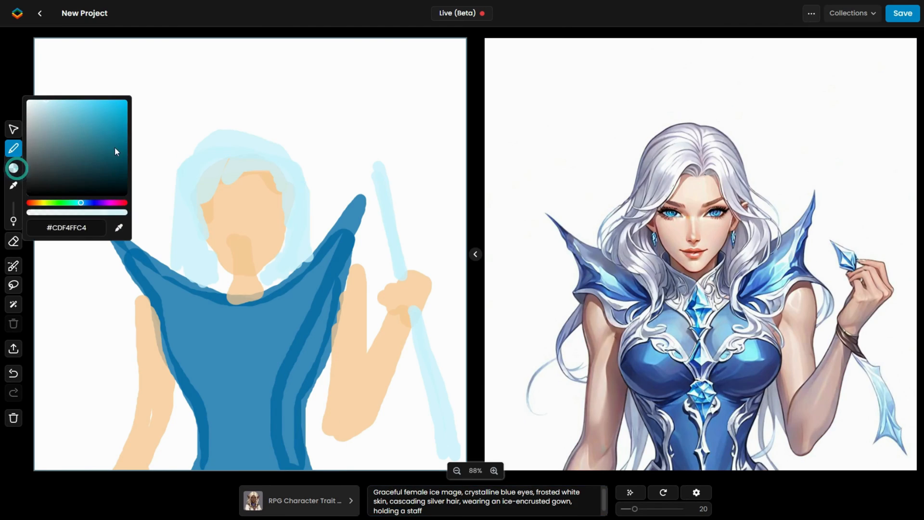
{"action": "left_click_drag", "start_coordinate": [394, 153], "coordinate": [445, 451]}
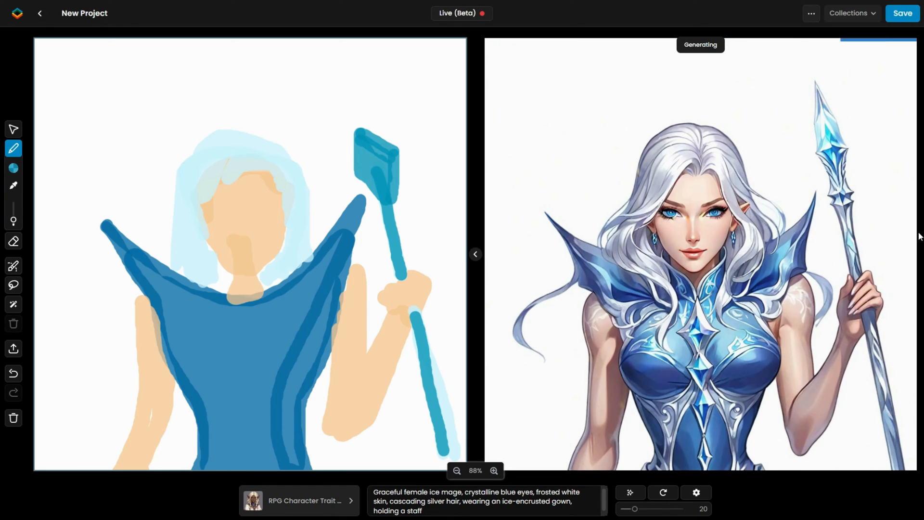
{"action": "left_click", "coordinate": [810, 12]}
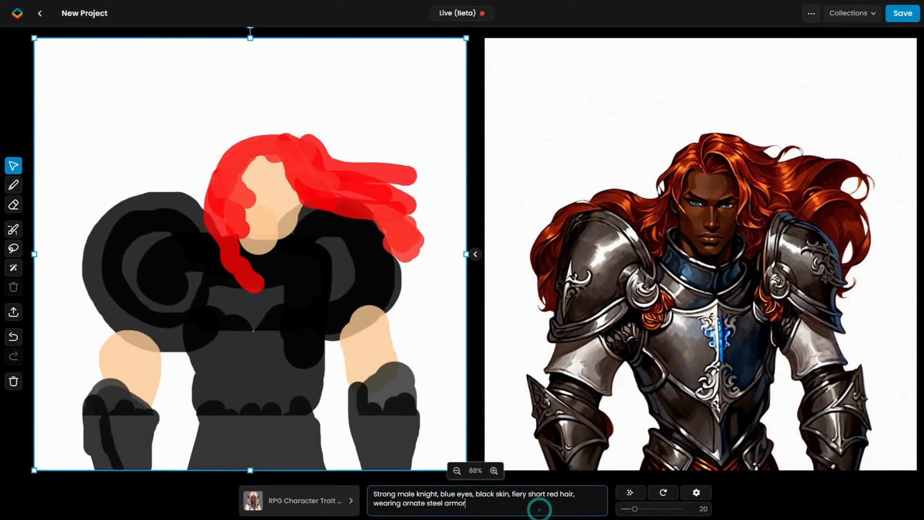
{"action": "mouse_move", "coordinate": [663, 493]}
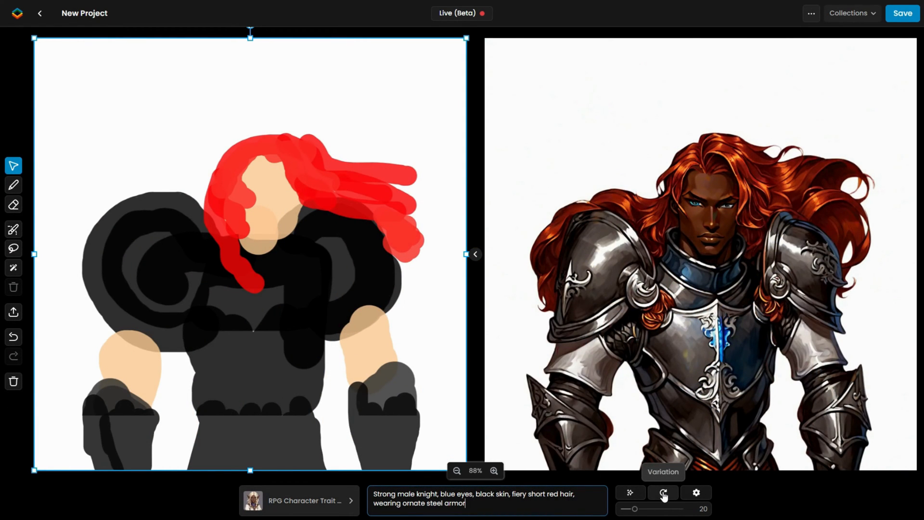
- Generate a variation of the red-haired knight wearing darker armour
{"action": "left_click", "coordinate": [662, 492]}
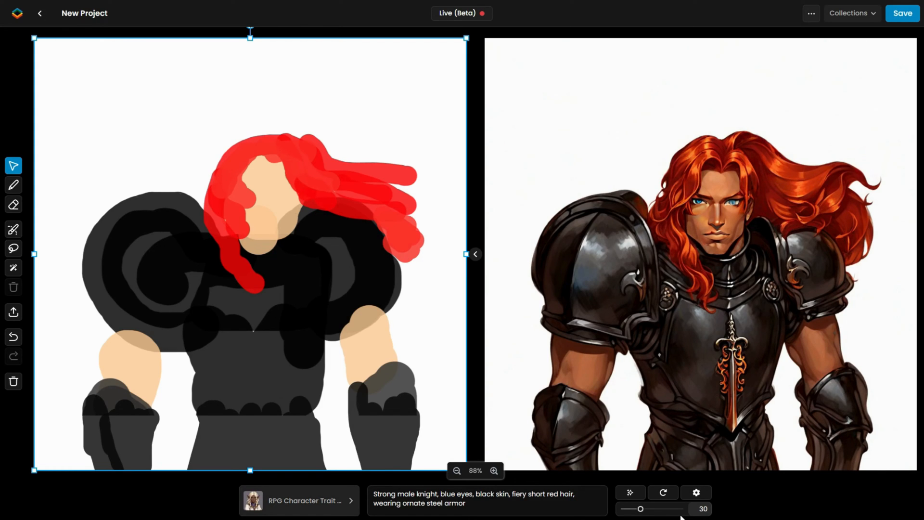
- Show advanced generation settings and begin a 'deformed' negative prompt
{"action": "left_click", "coordinate": [695, 493]}
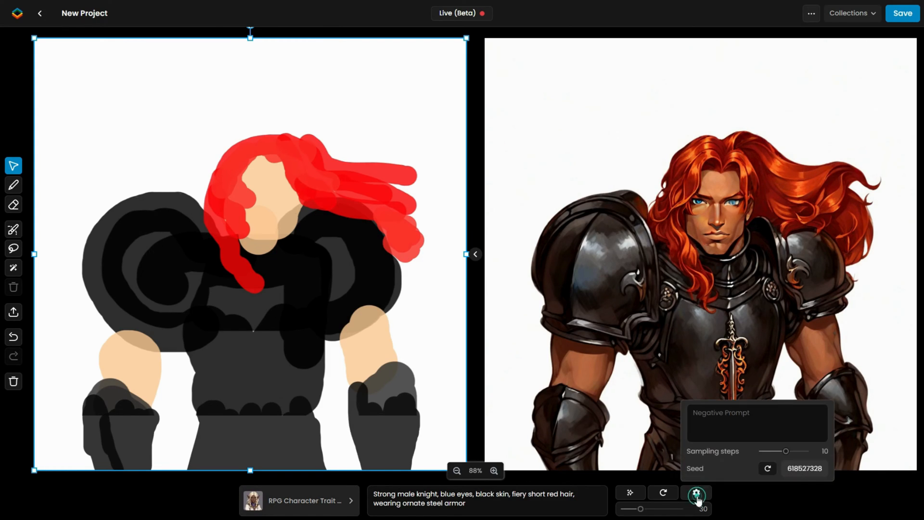
{"action": "left_click", "coordinate": [757, 423]}
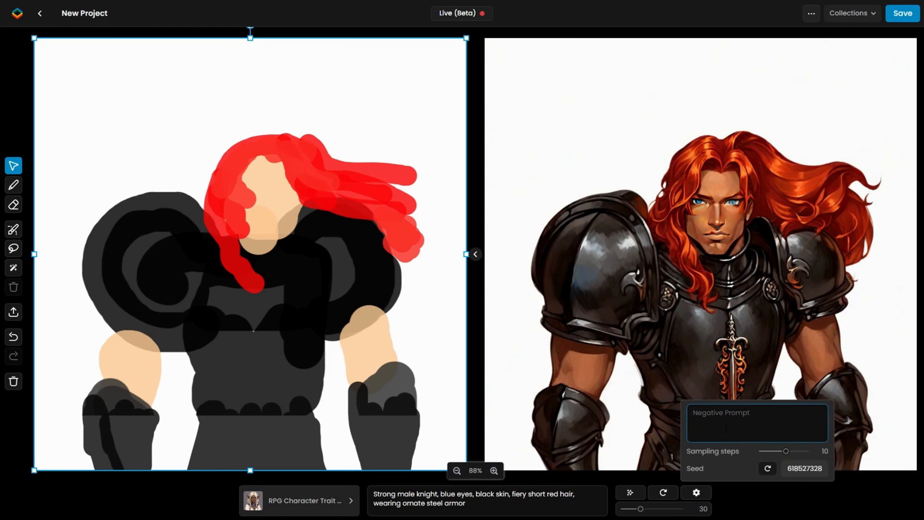
{"action": "type", "text": "defo"}
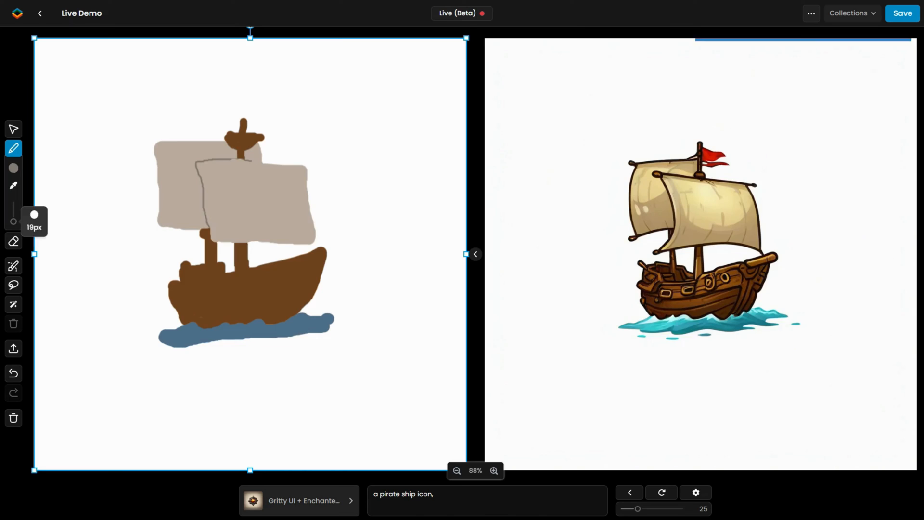
- Refine the pirate ship sketch and change the prompt to 'a pirate head'
{"action": "left_click_drag", "start_coordinate": [236, 177], "coordinate": [278, 224]}
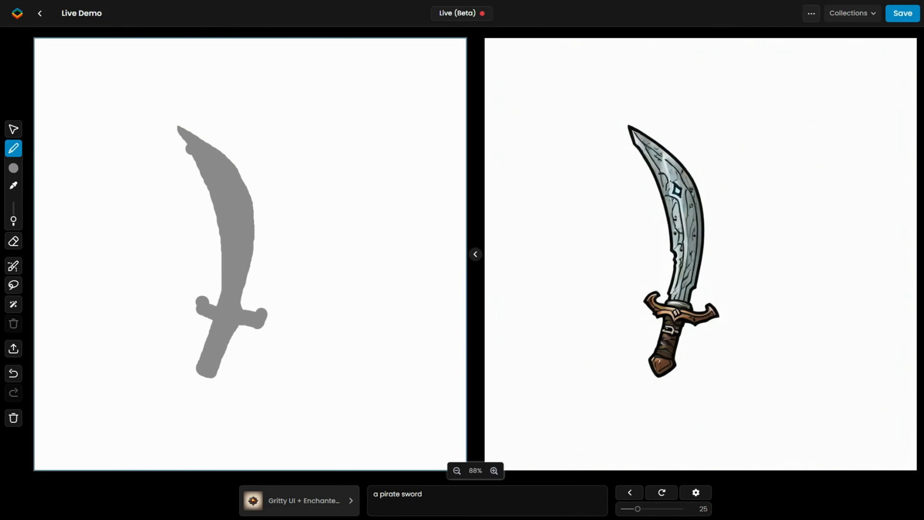
{"action": "type", "text": "a pirate head"}
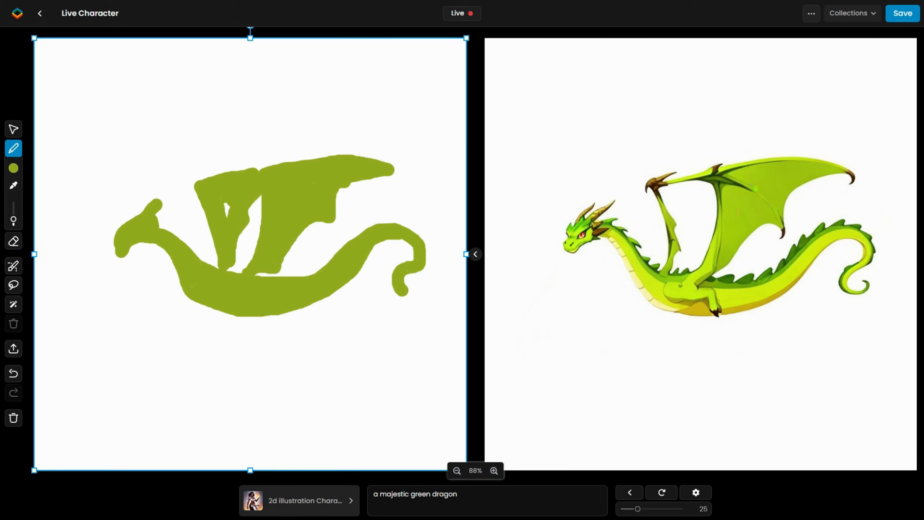
- Tilt the green dragon sketch into a diving pose and sketch a blue isometric base
{"action": "left_click", "coordinate": [12, 168]}
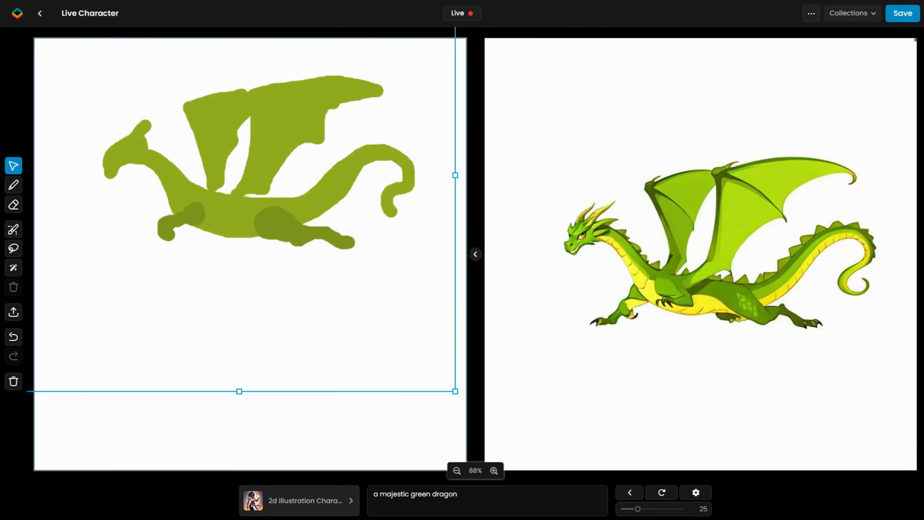
{"action": "left_click", "coordinate": [13, 148]}
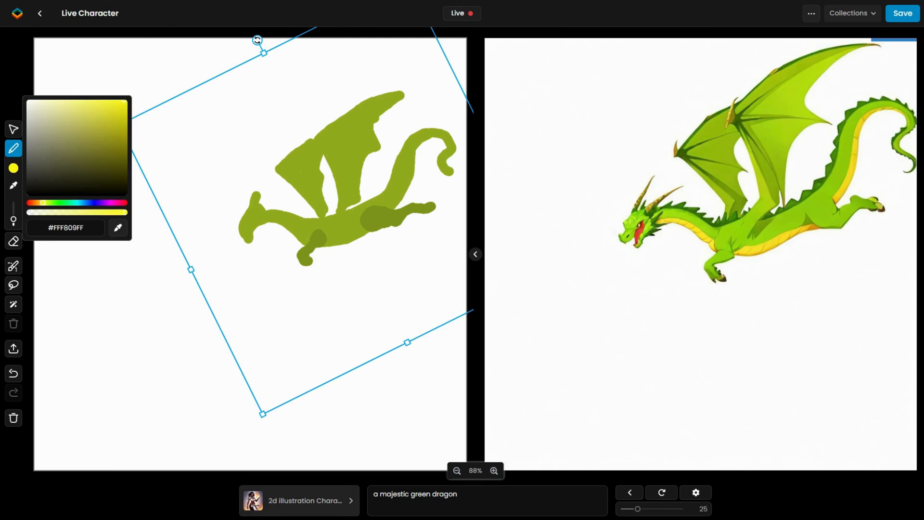
{"action": "left_click_drag", "start_coordinate": [242, 253], "coordinate": [460, 436]}
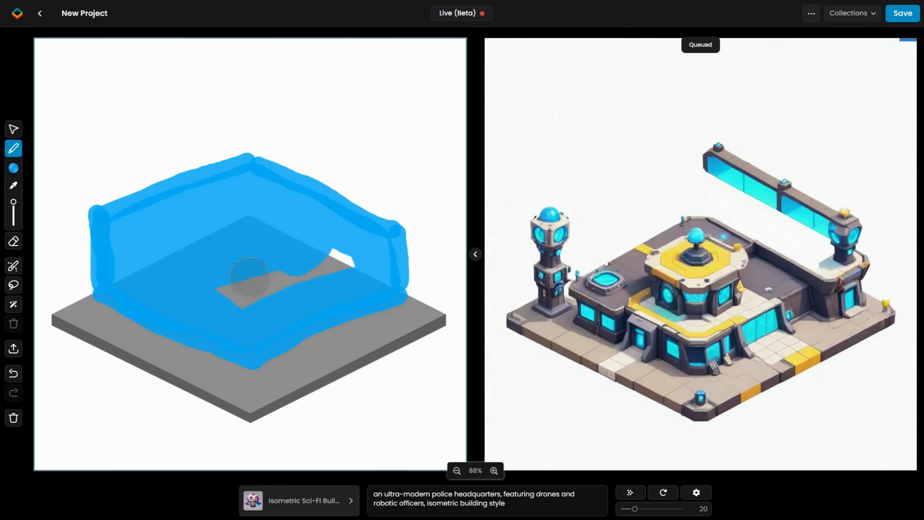
- Draw a tall yellow tower stroke above the blue isometric building sketch
{"action": "left_click_drag", "start_coordinate": [242, 77], "coordinate": [277, 212]}
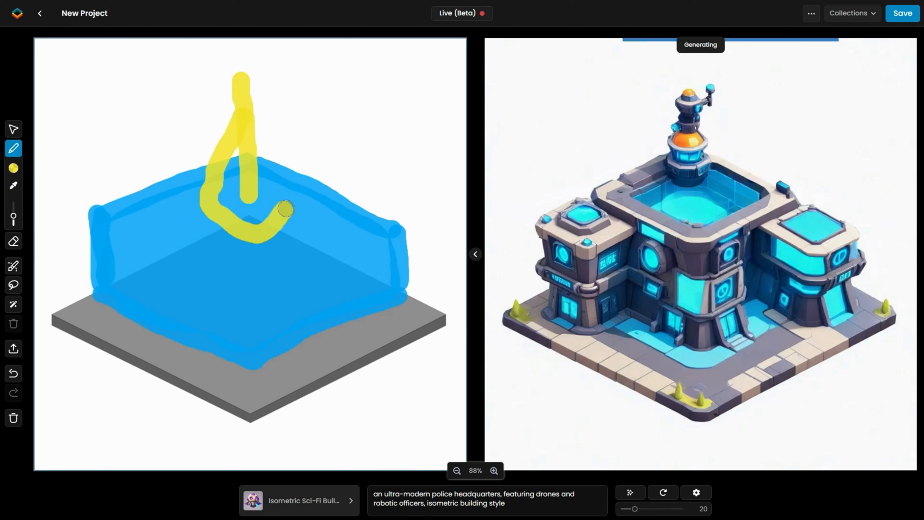